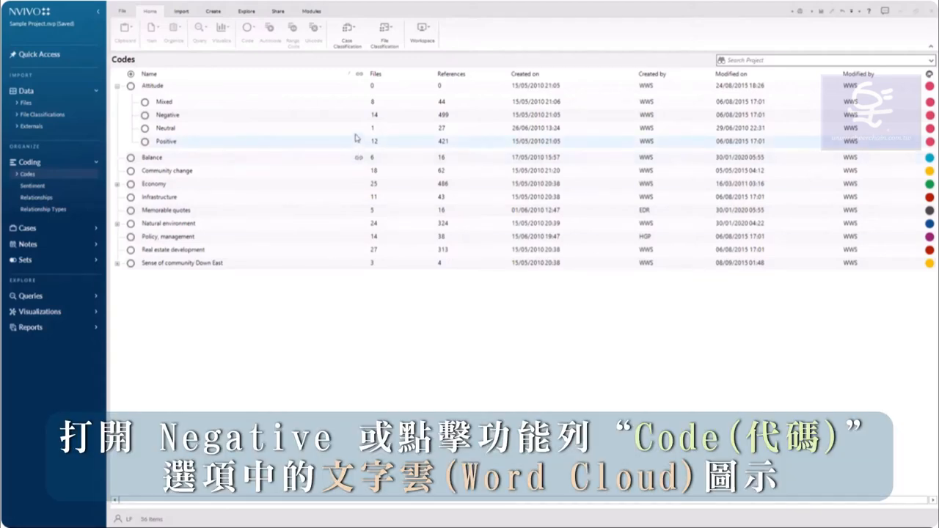
- Open the Negative code to view its word frequency results as a word cloud
double_click(168, 115)
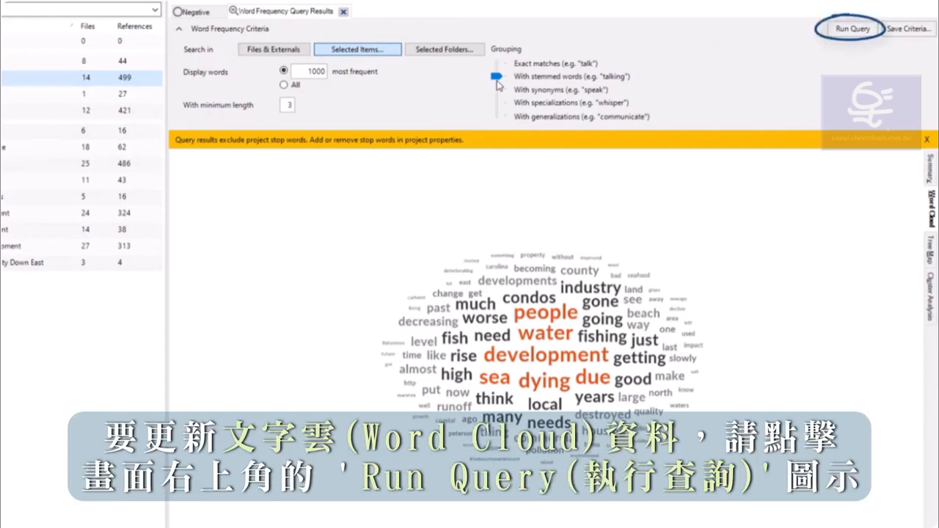
- Re-run the word frequency query so the cloud shows stemmed groups like developments and fishing
click(851, 28)
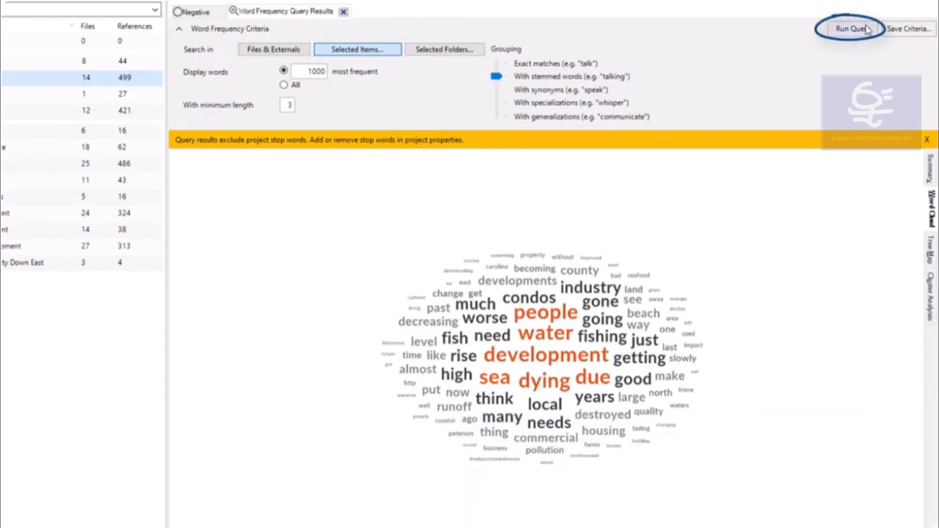
click(848, 29)
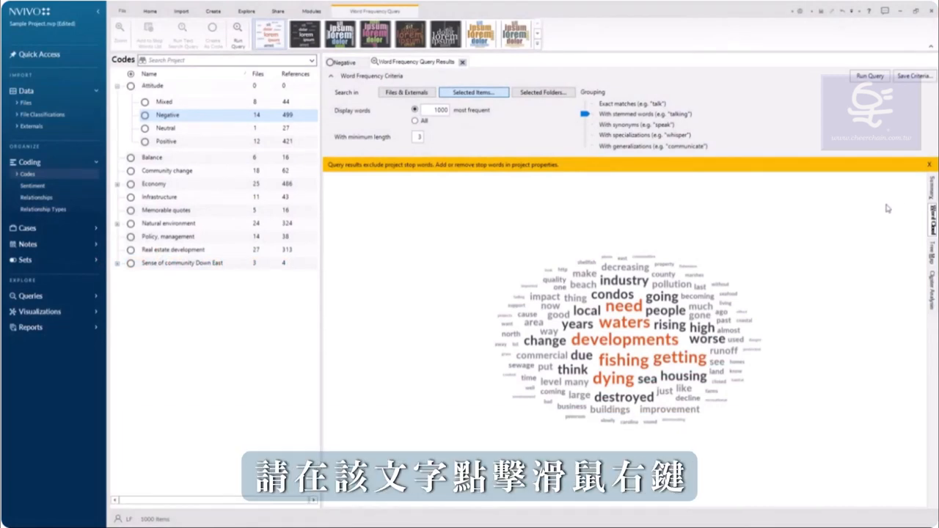
- Add 'make' from the word cloud to the stop words list and re-run the query
right_click(584, 274)
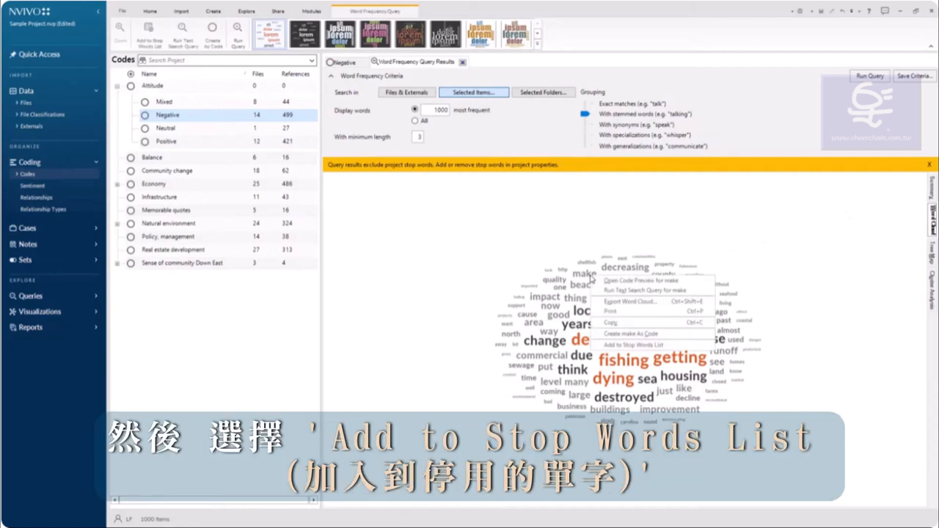
mouse_move(651, 334)
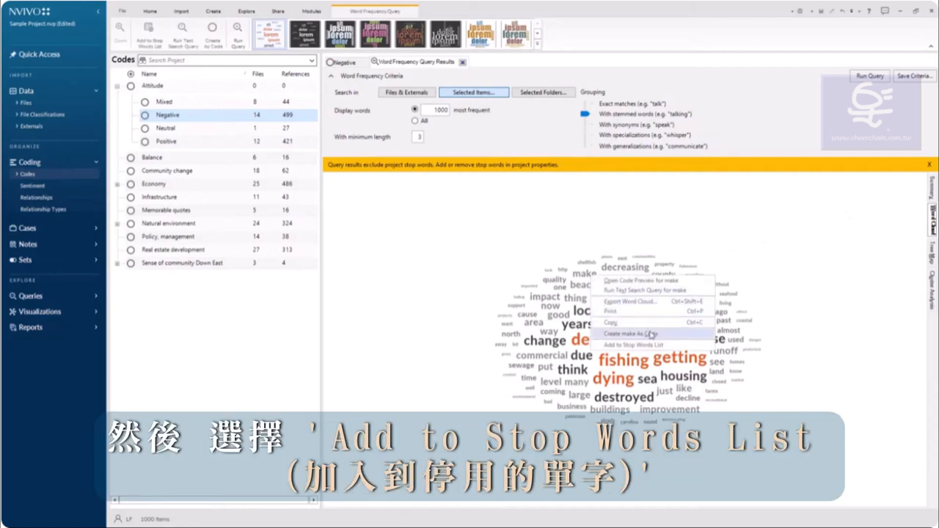
click(633, 345)
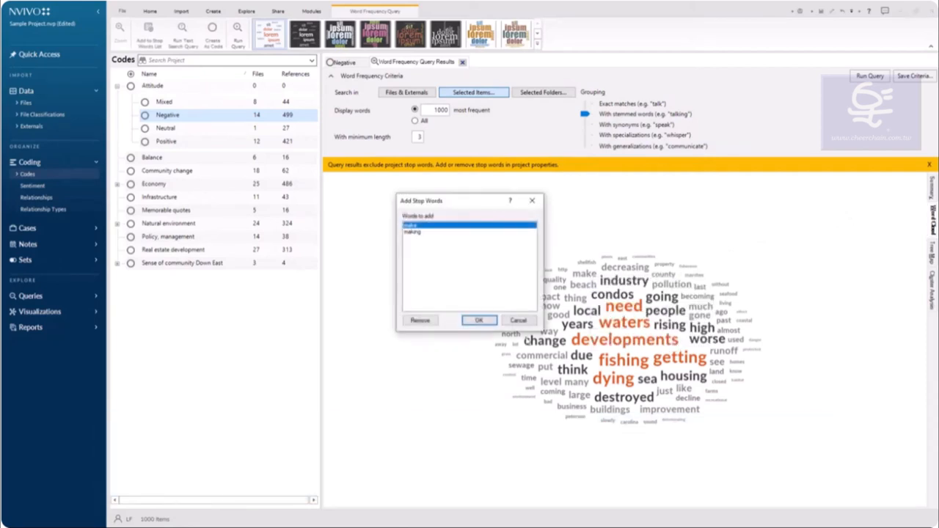
click(478, 319)
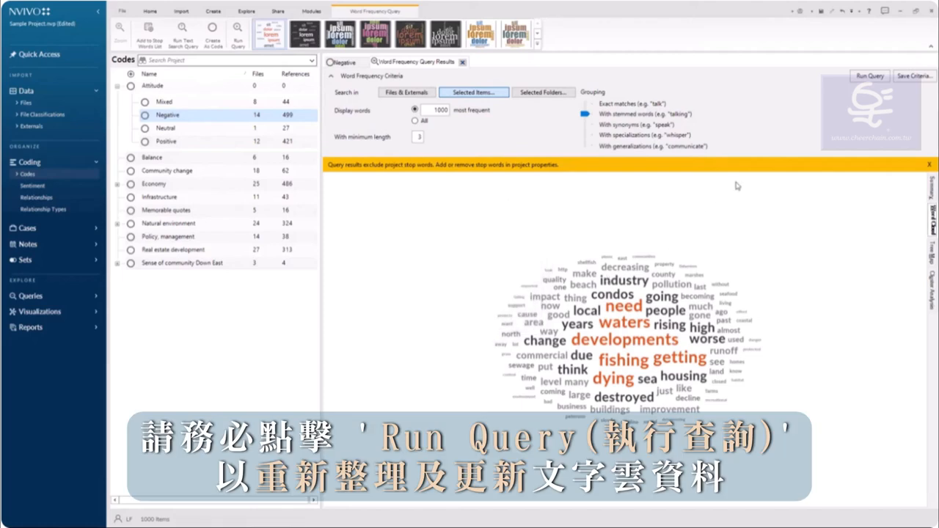
click(869, 76)
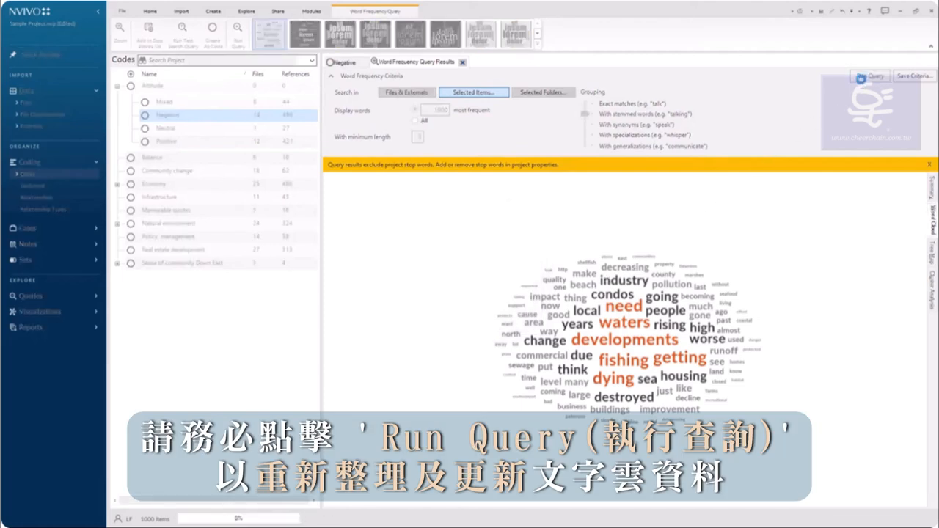